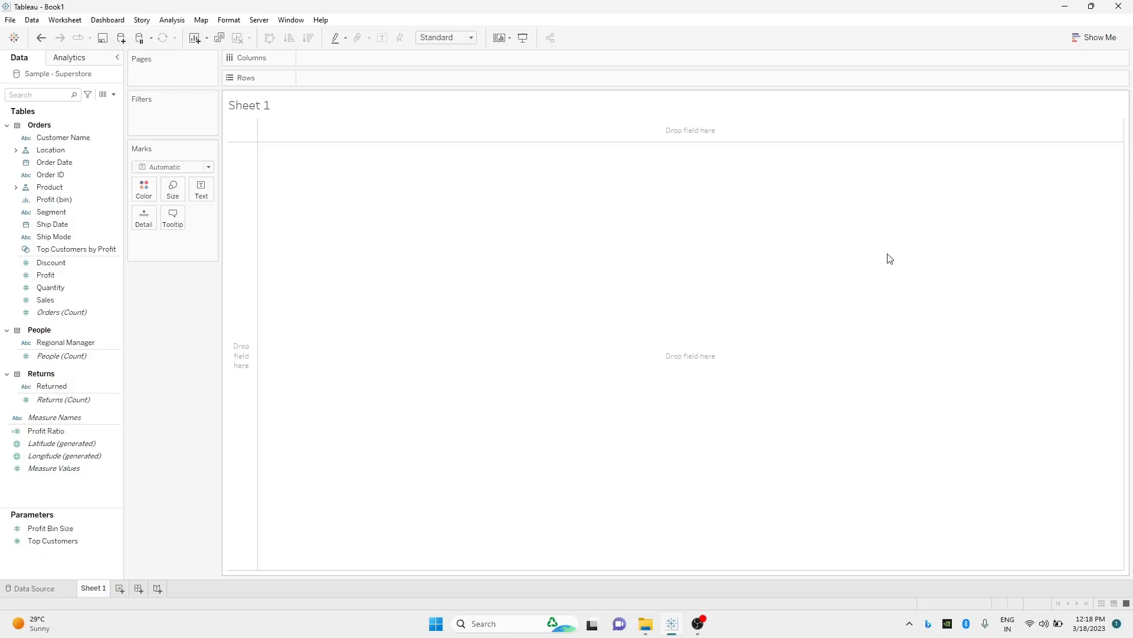
Place Order Date on Columns as continuous MONTH(Order Date) to chart monthly sales
drag(54, 162, 220, 114)
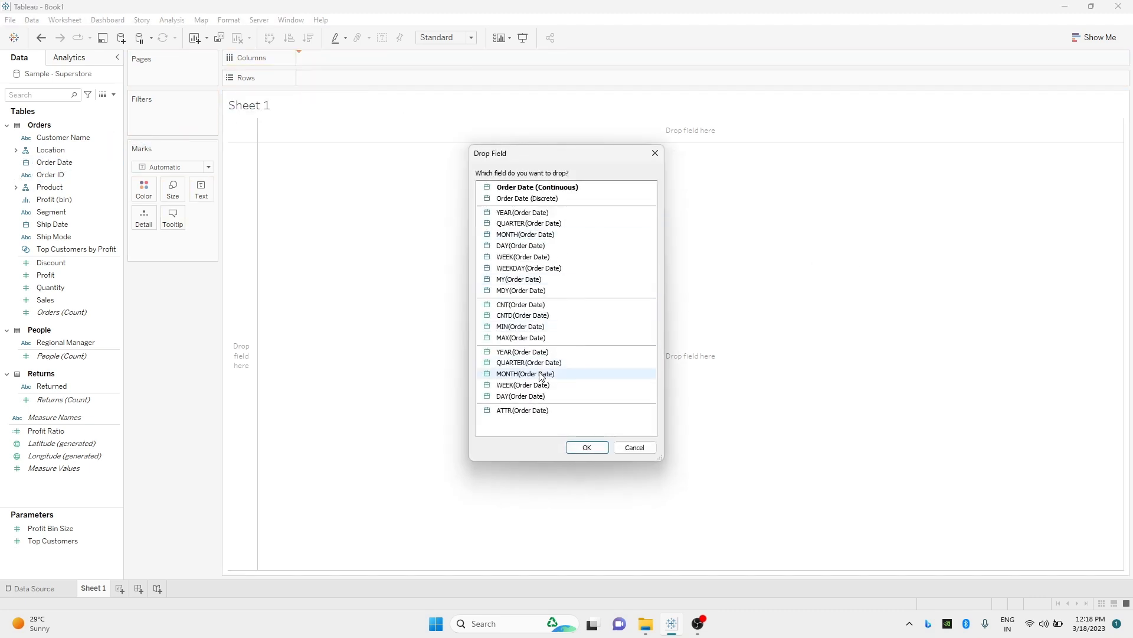
click(586, 447)
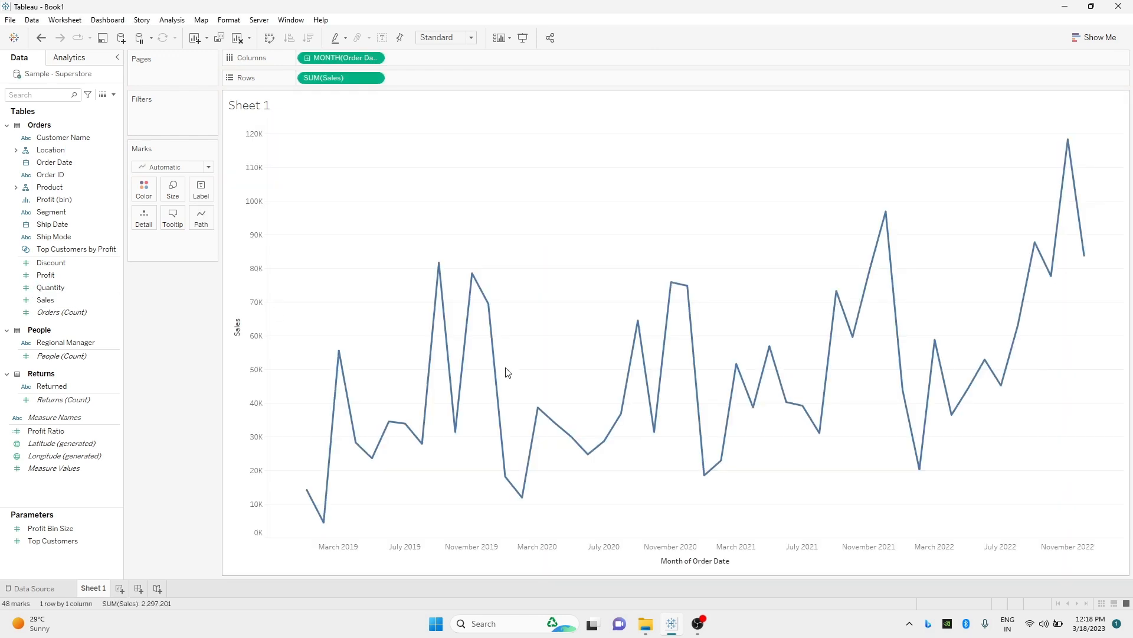
mouse_move(365, 151)
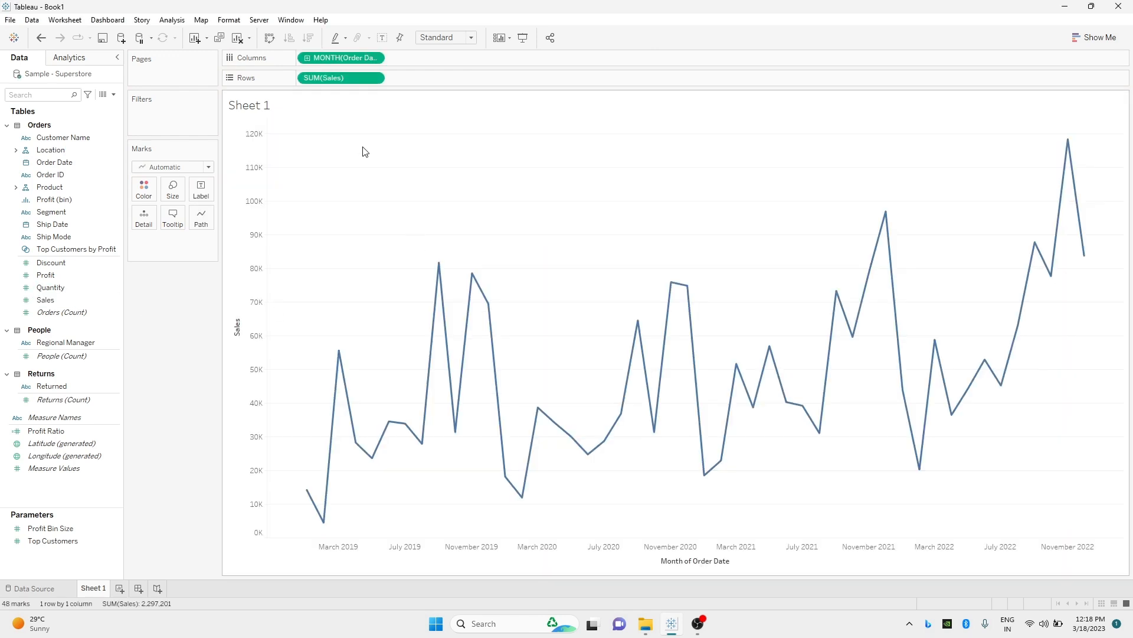
Label every monthly sales point, then inspect the January–March 2019 points and clear the selection
click(381, 38)
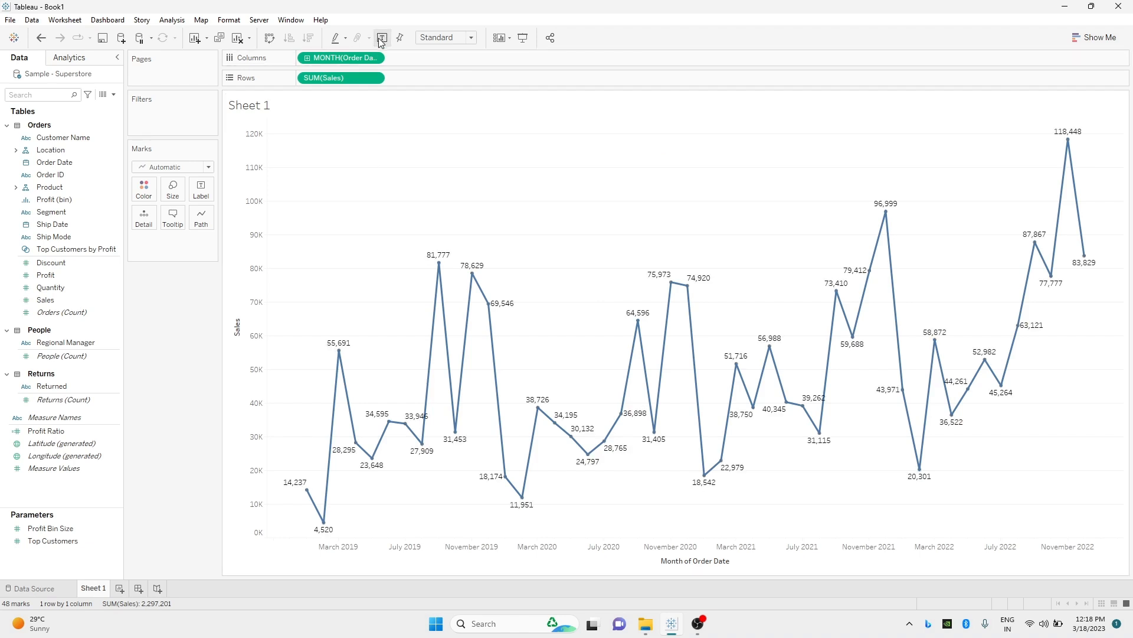
mouse_move(339, 355)
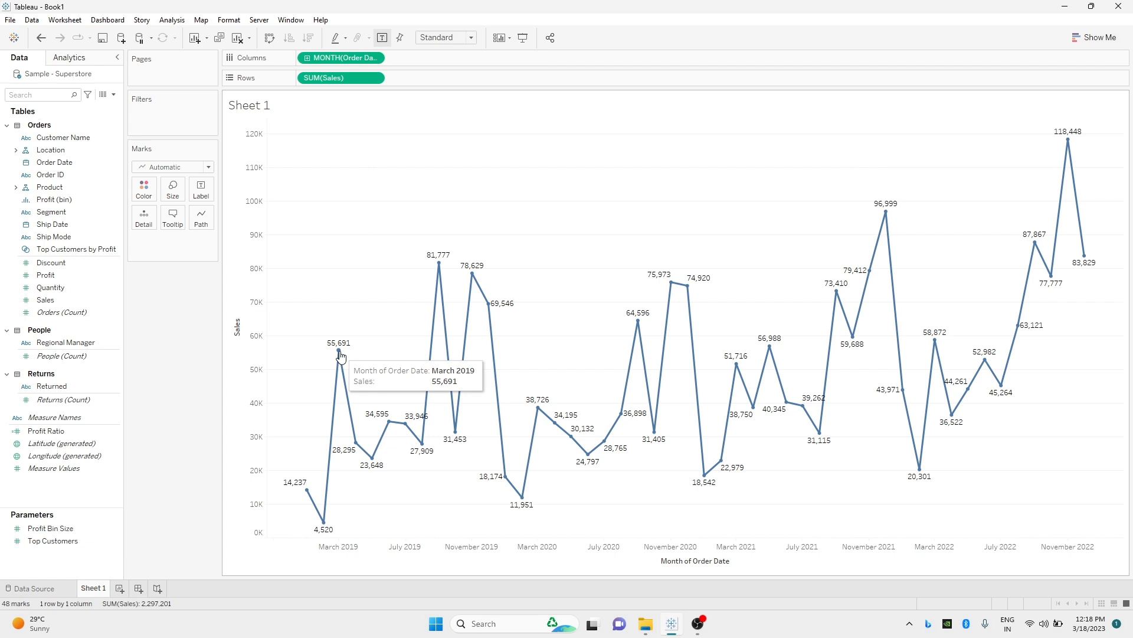
click(338, 350)
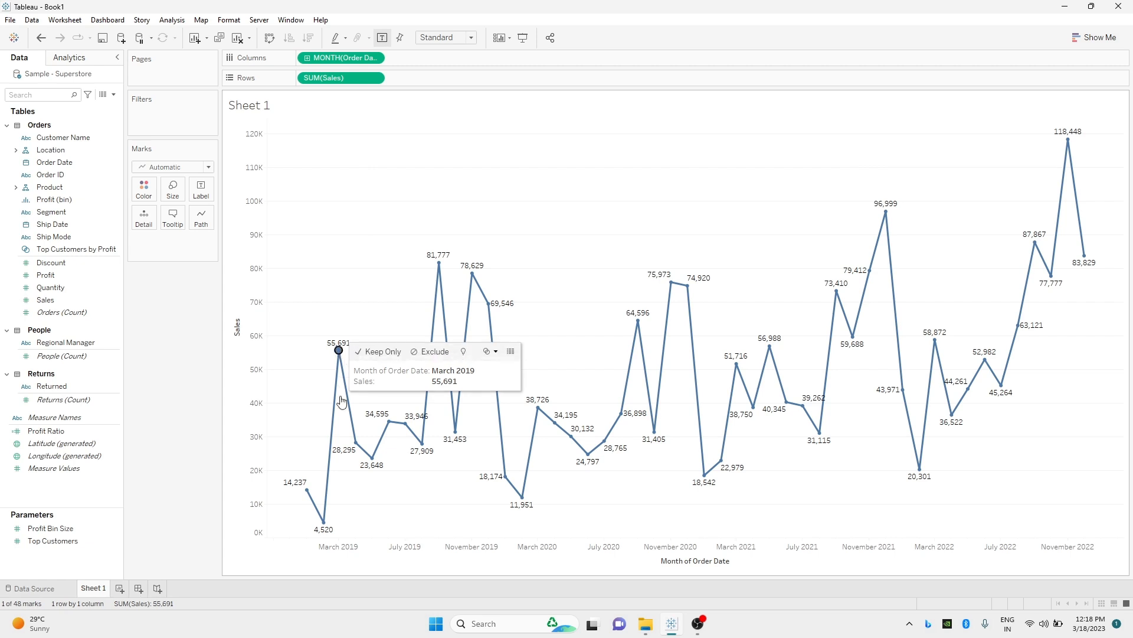
click(323, 519)
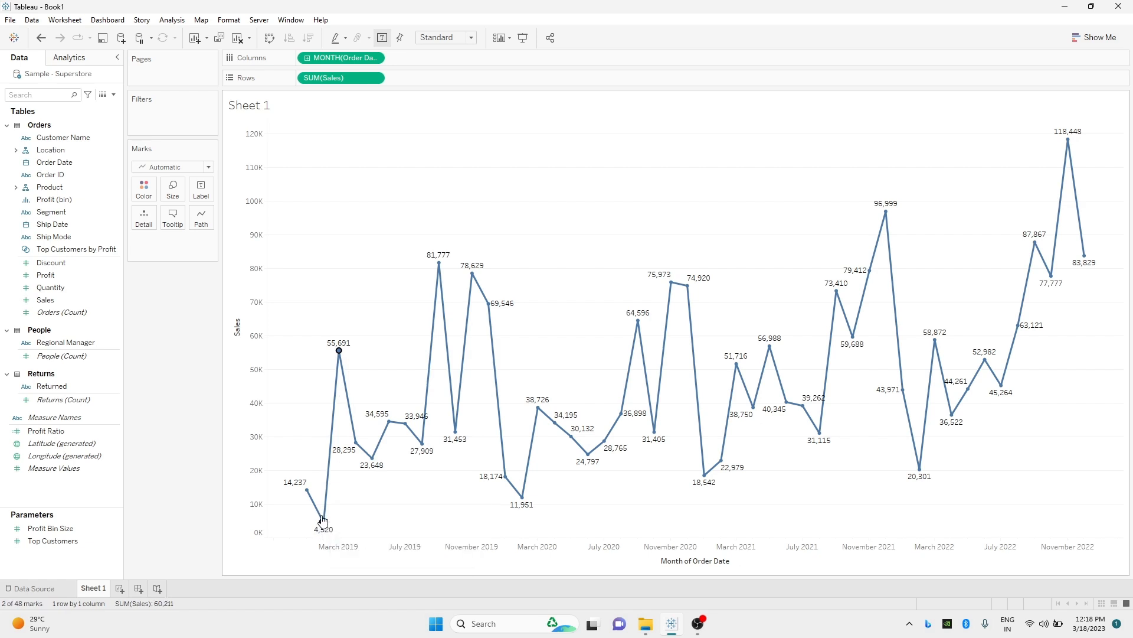
click(306, 488)
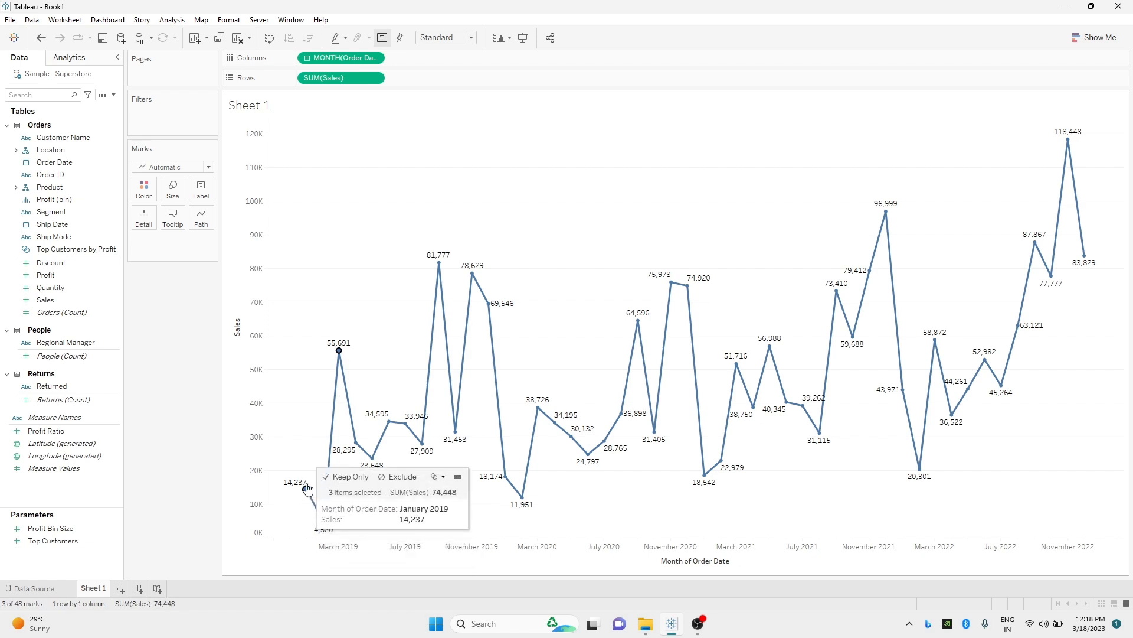
click(324, 383)
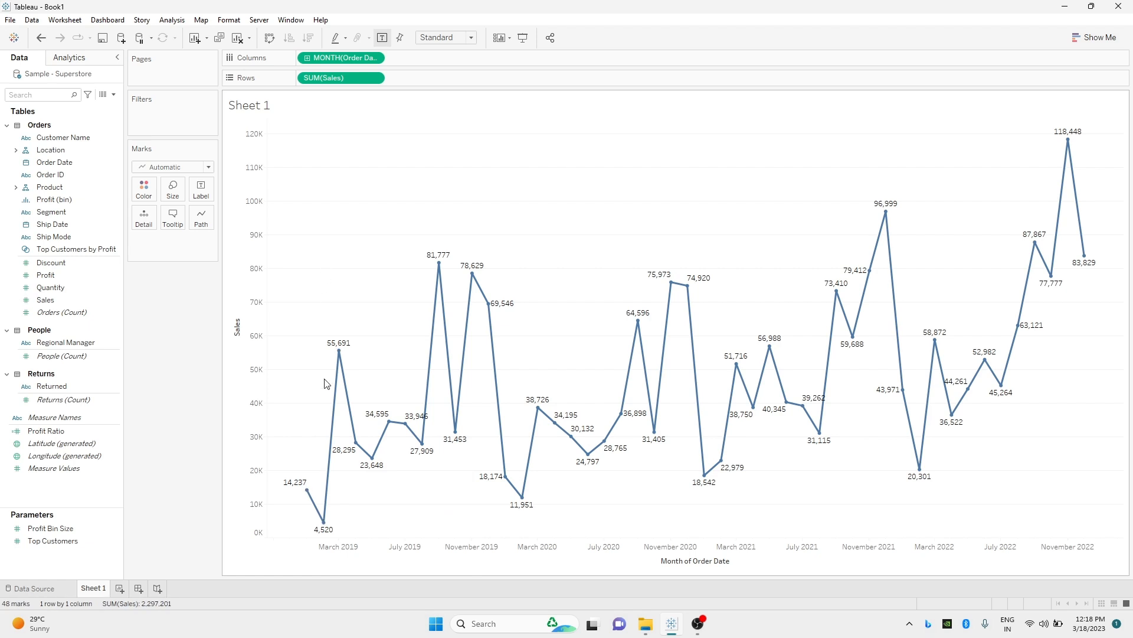
mouse_move(324, 526)
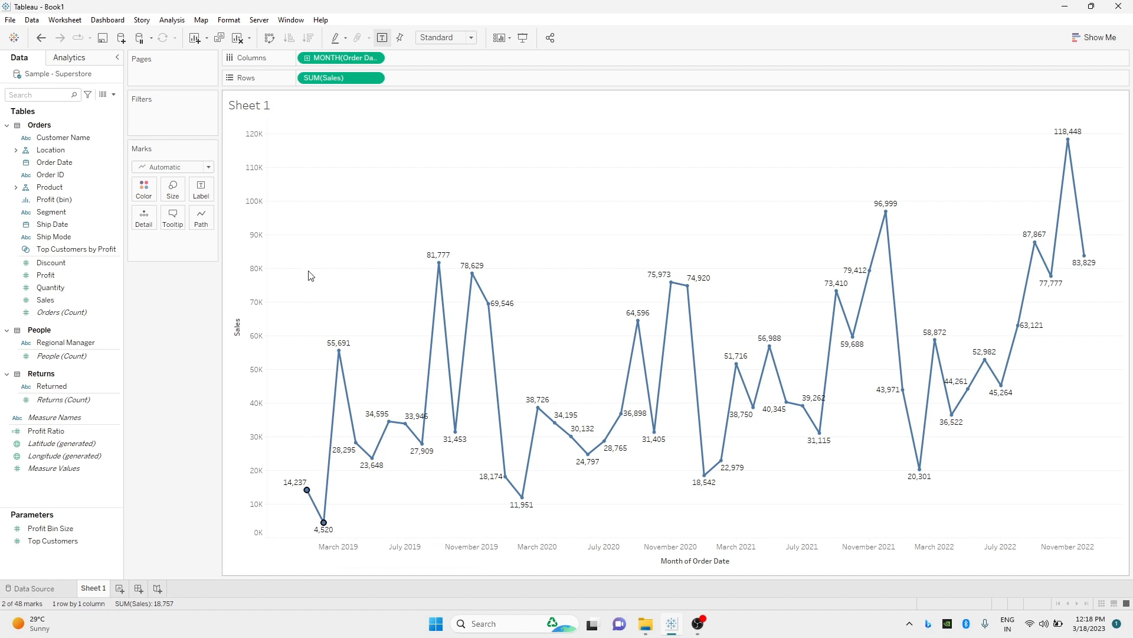
click(305, 489)
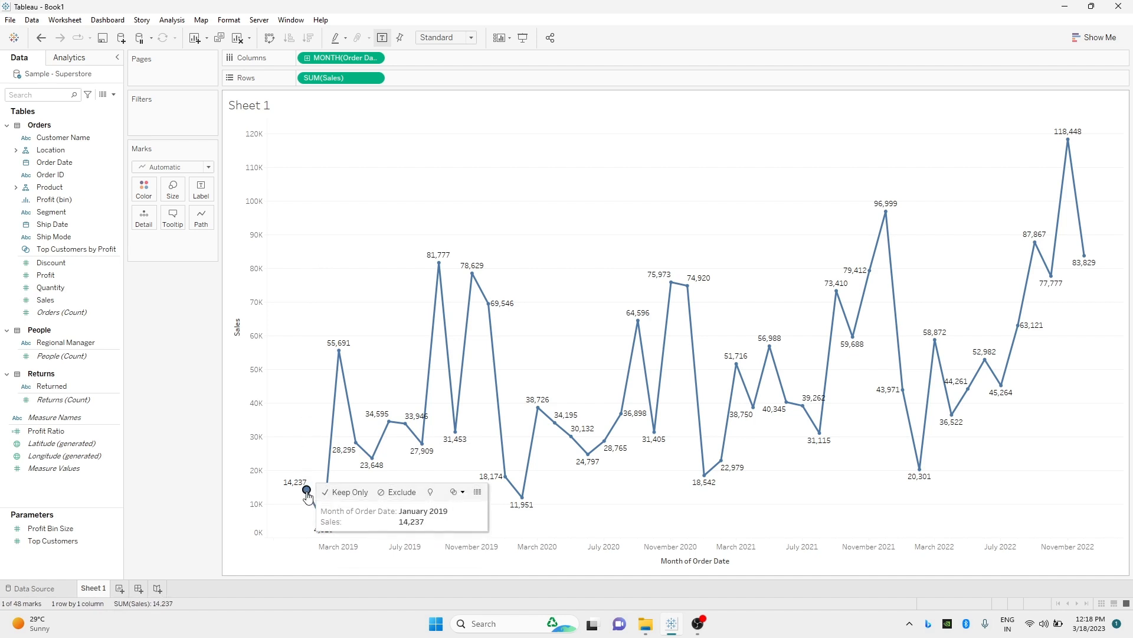
mouse_move(314, 341)
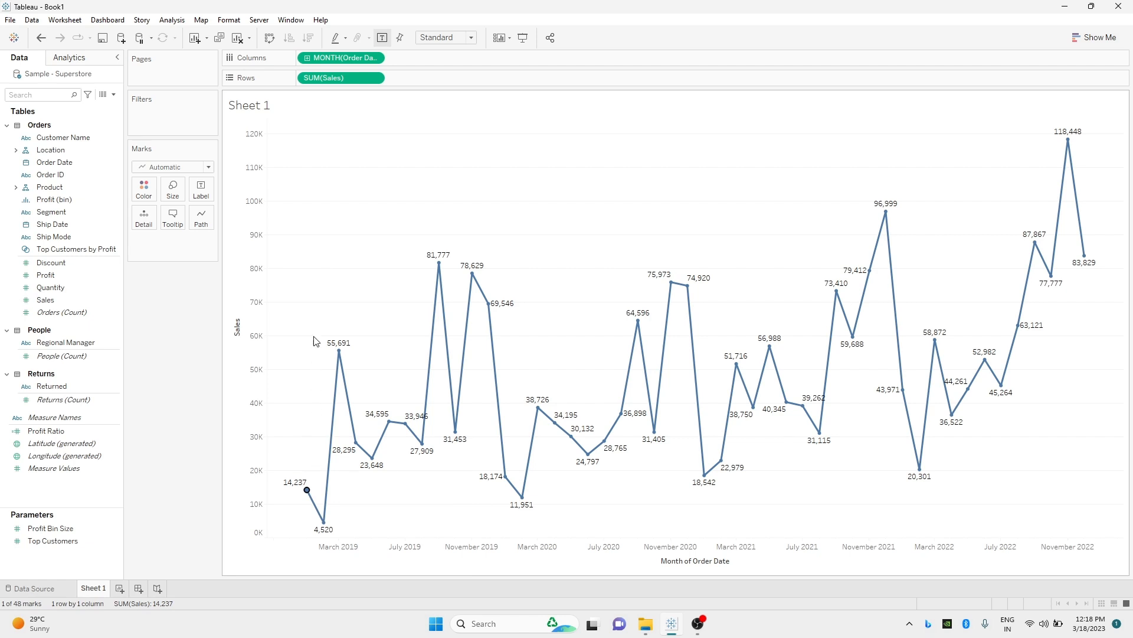
click(315, 220)
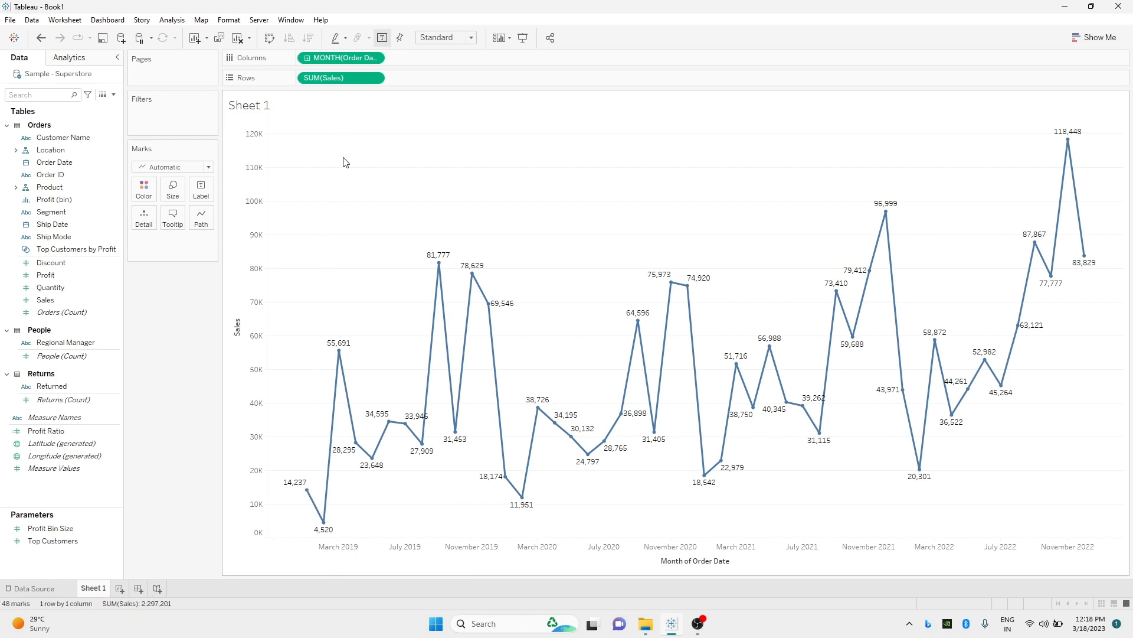
Duplicate SUM(Sales) on Rows and make the lower chart a Moving Average quick table calculation
click(340, 78)
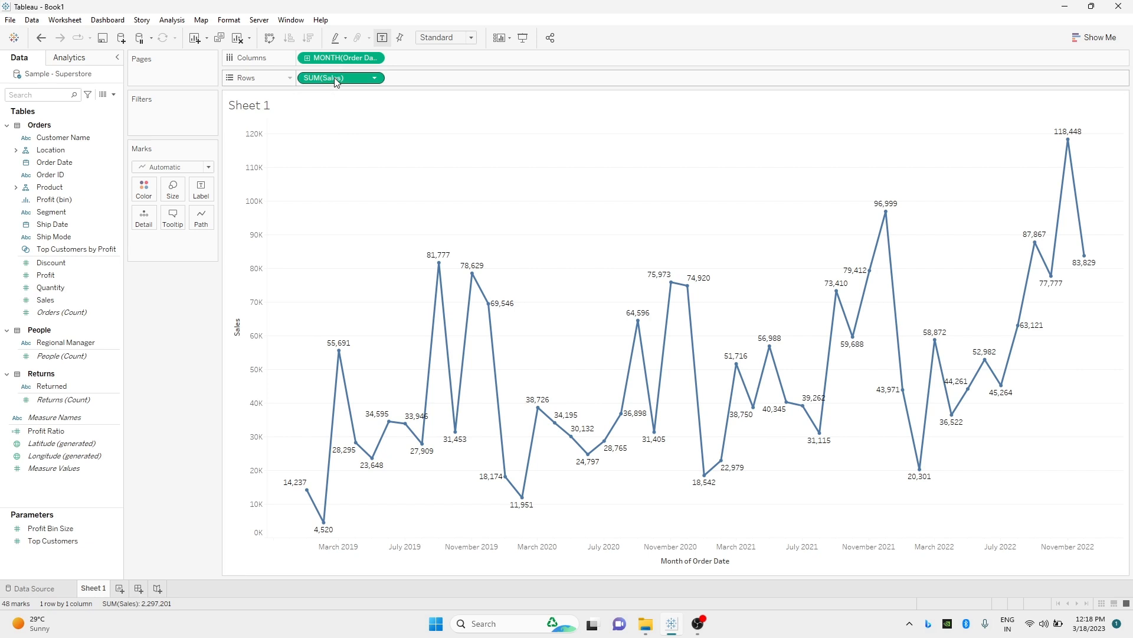
drag(340, 78, 431, 79)
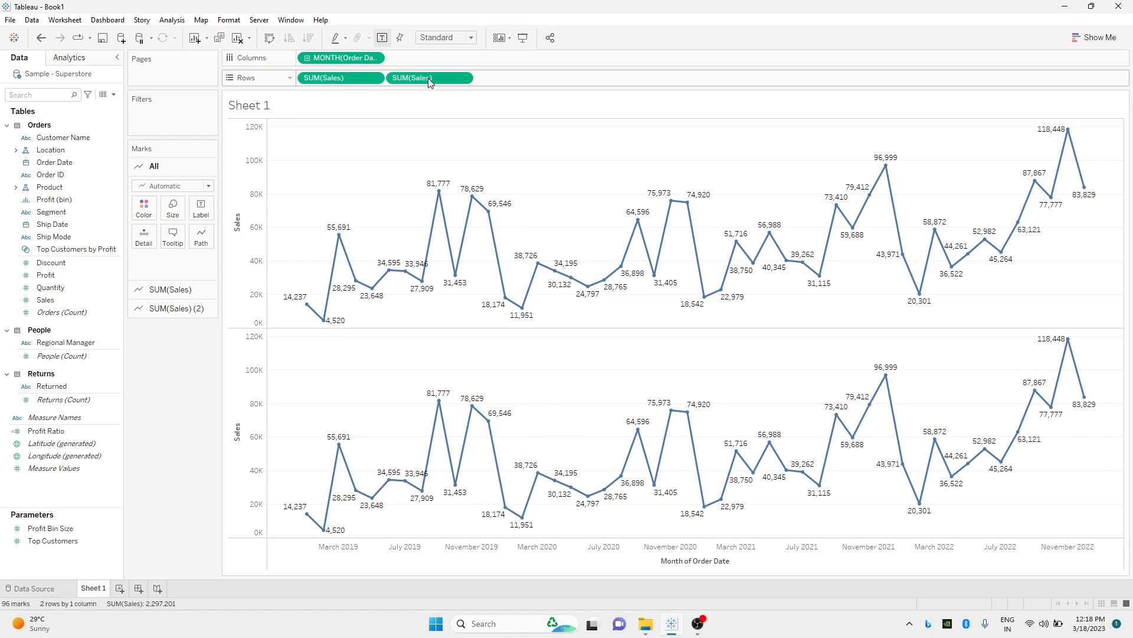
right_click(429, 77)
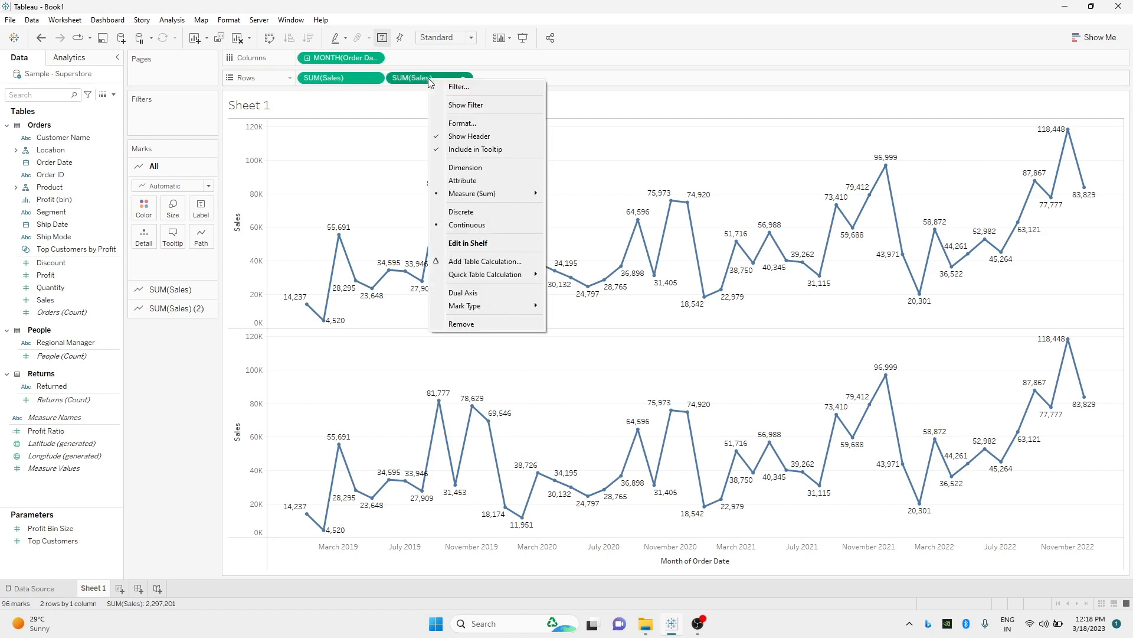
mouse_move(473, 261)
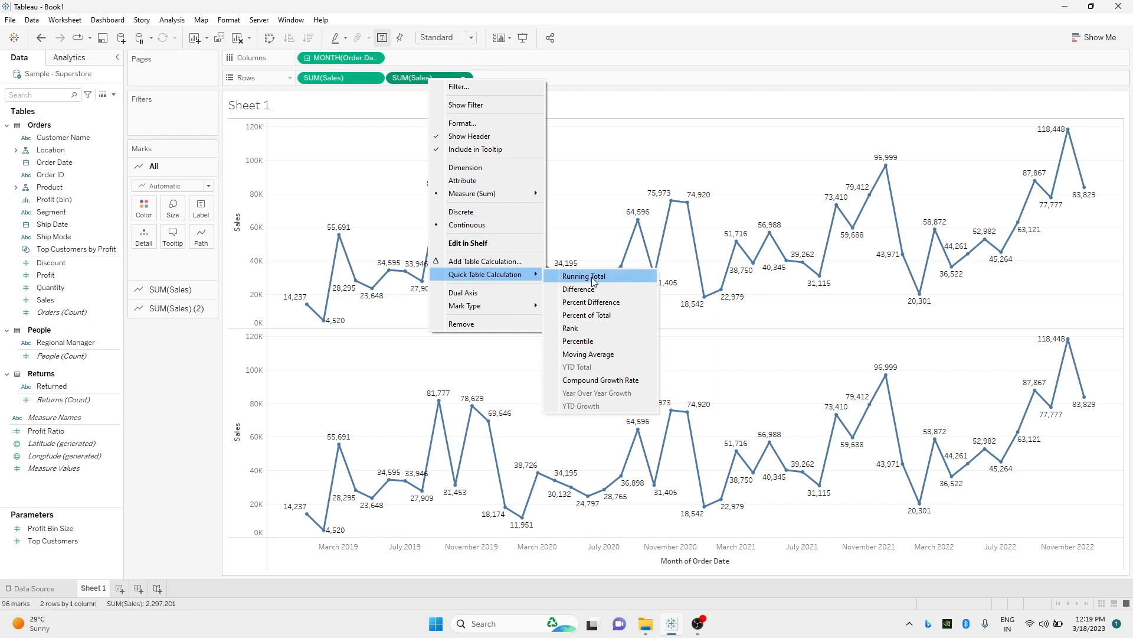
click(589, 355)
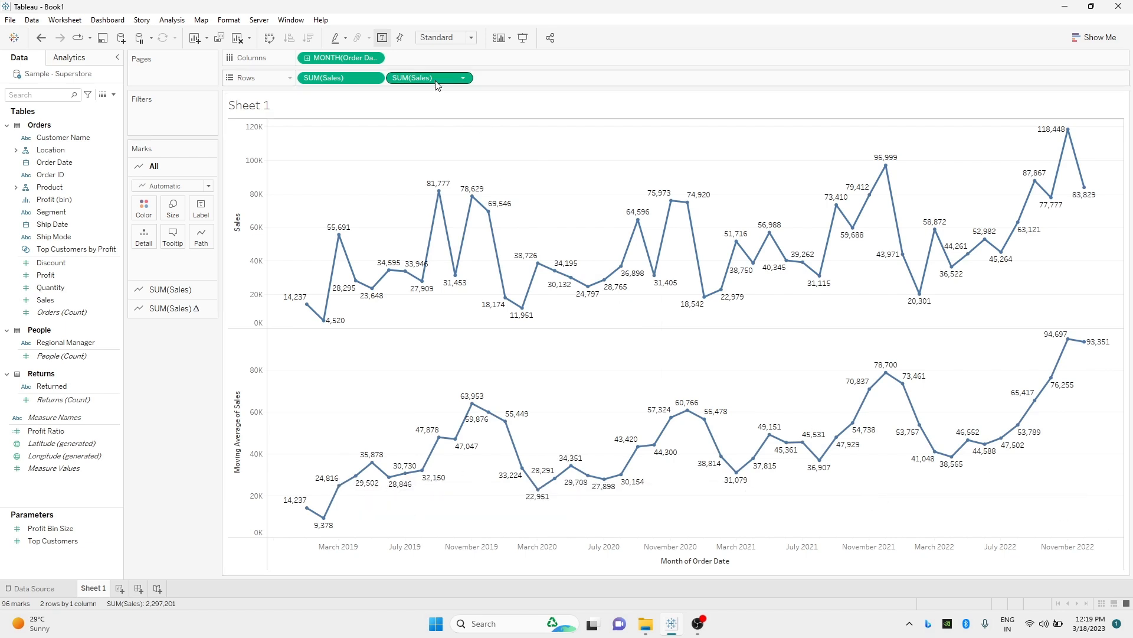
mouse_move(428, 77)
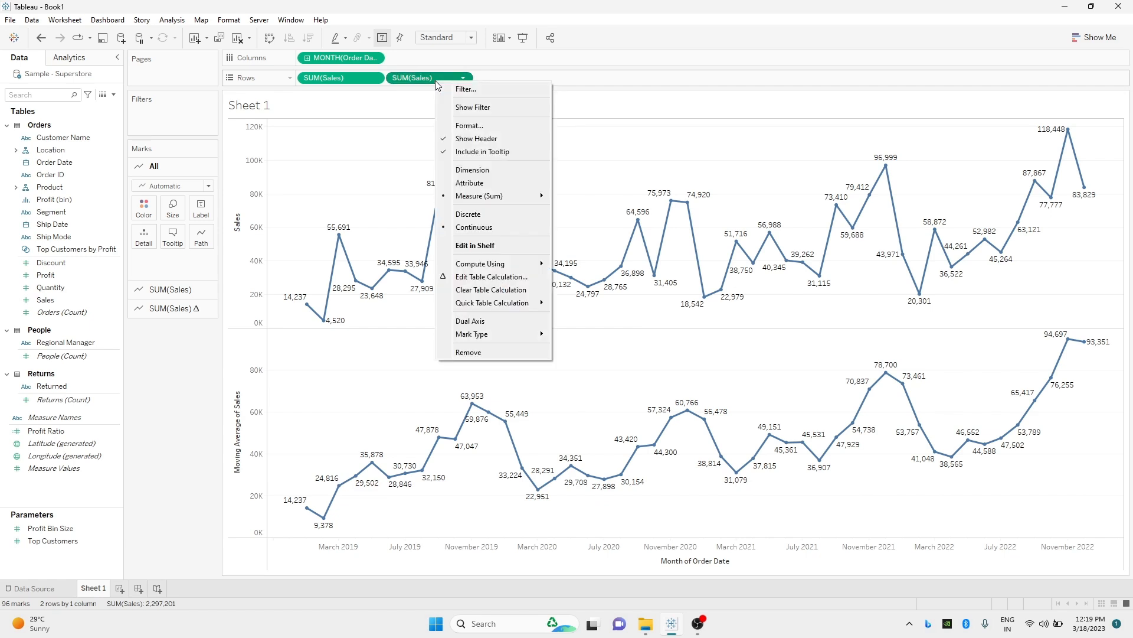
mouse_move(490, 277)
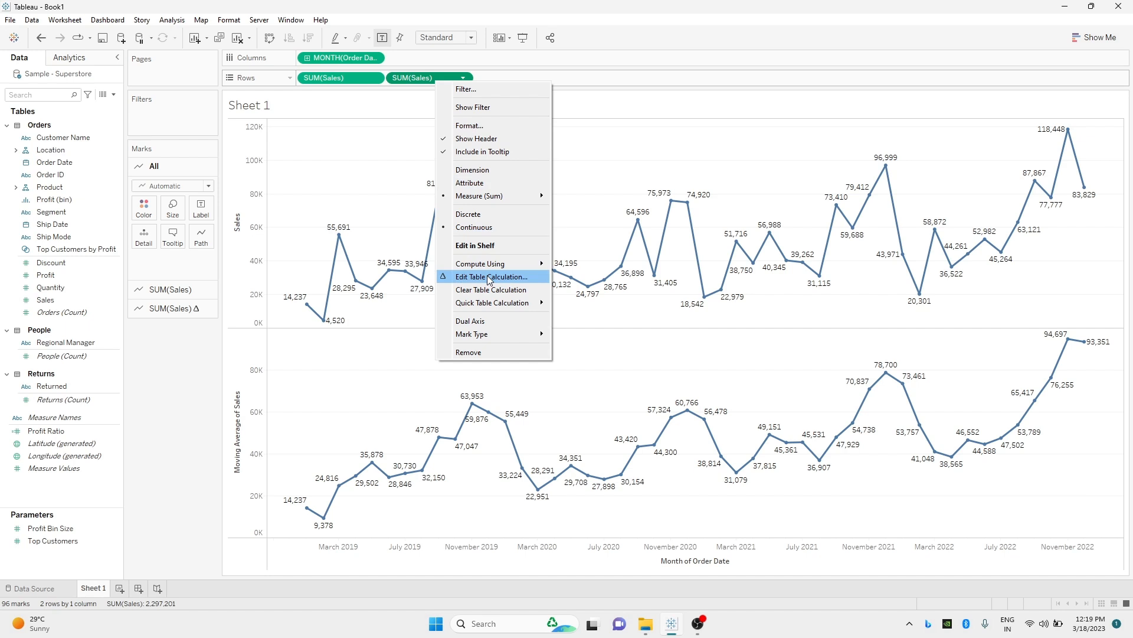
Set the moving average table calculation's Previous values to 3
click(491, 276)
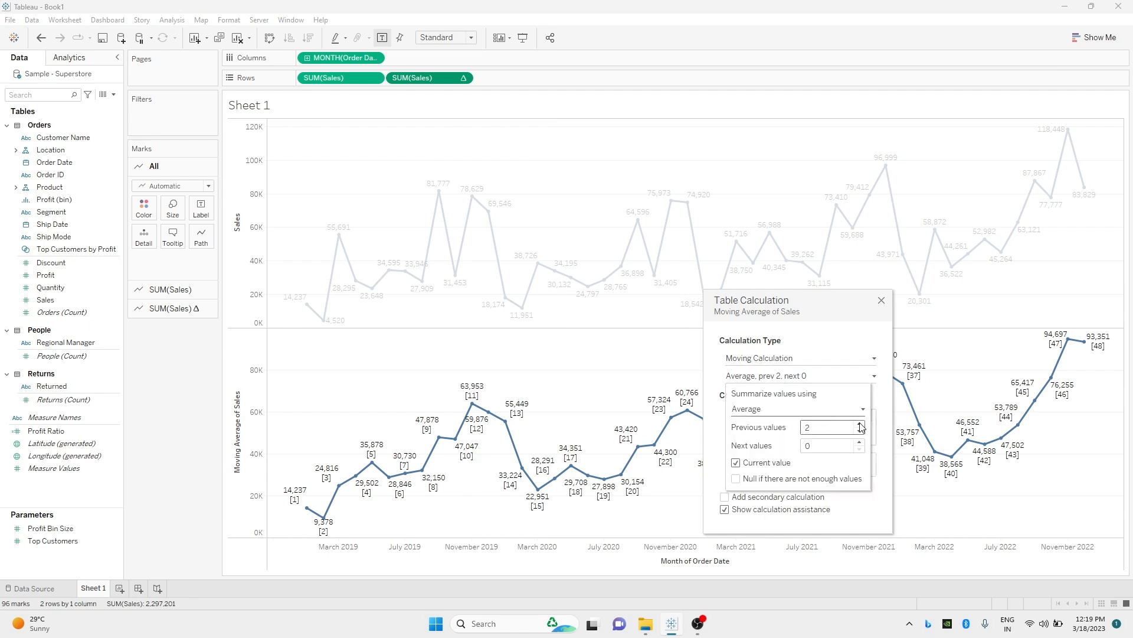
click(859, 424)
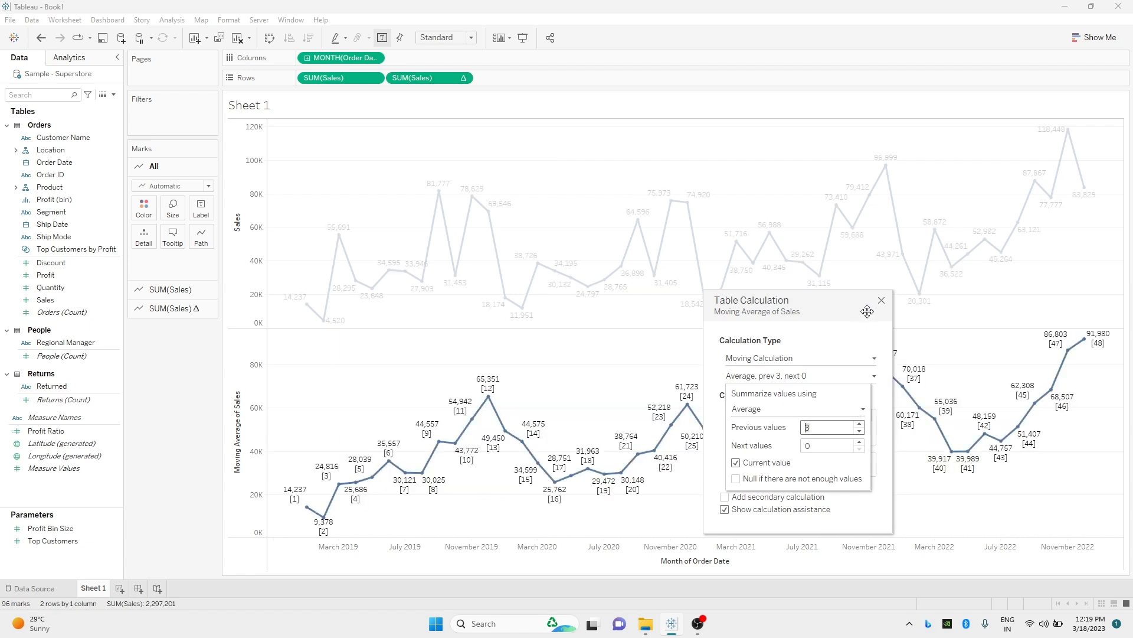
click(880, 299)
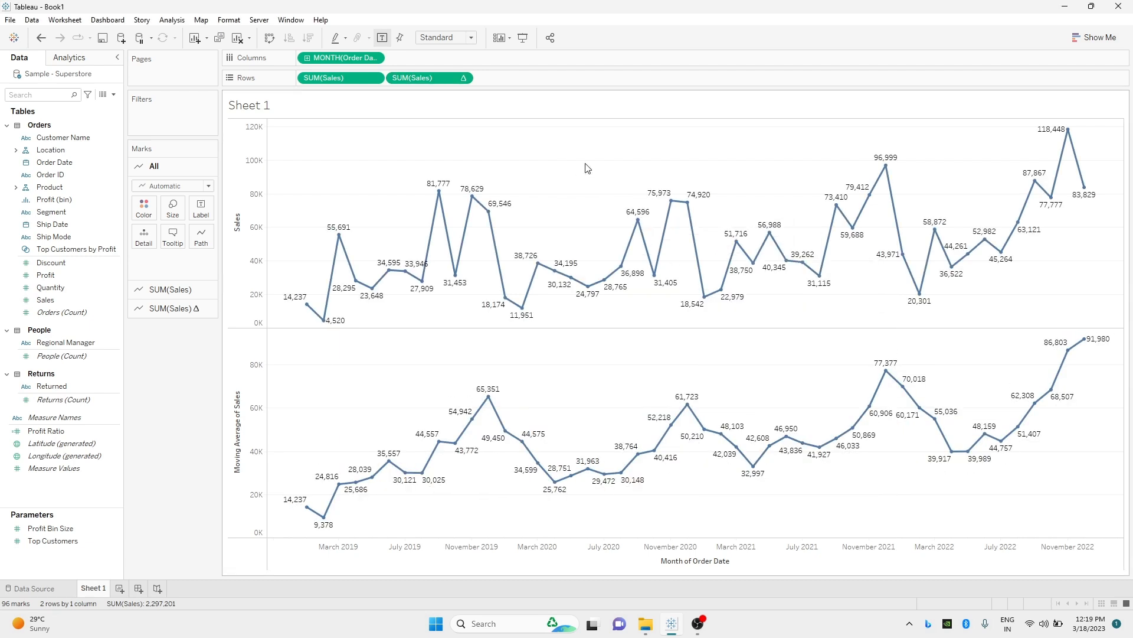
mouse_move(338, 237)
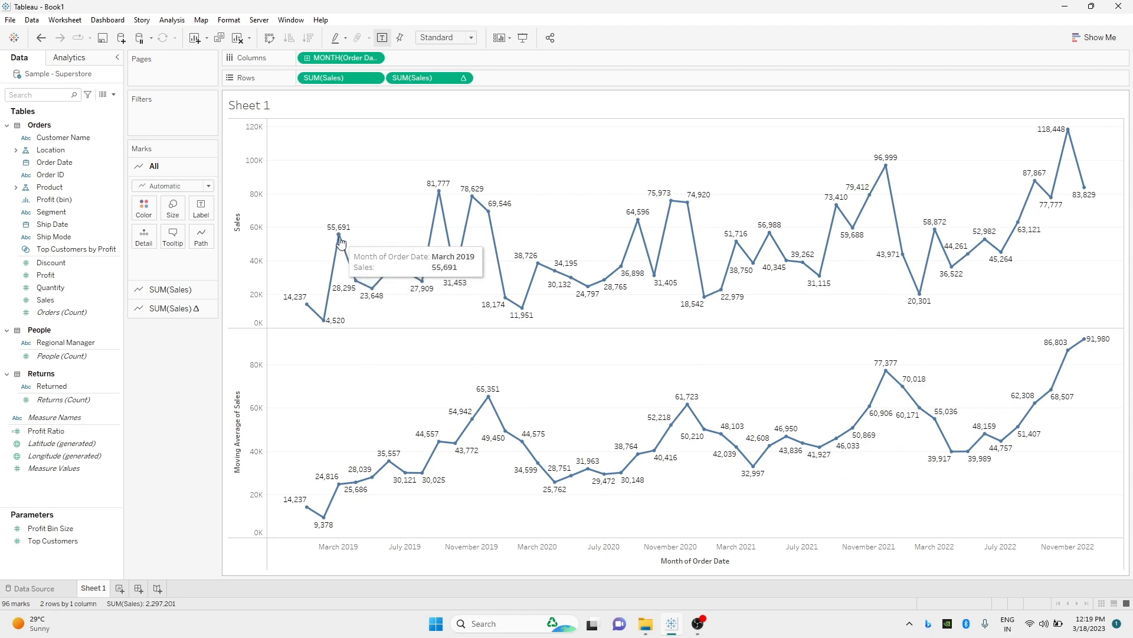
mouse_move(291, 441)
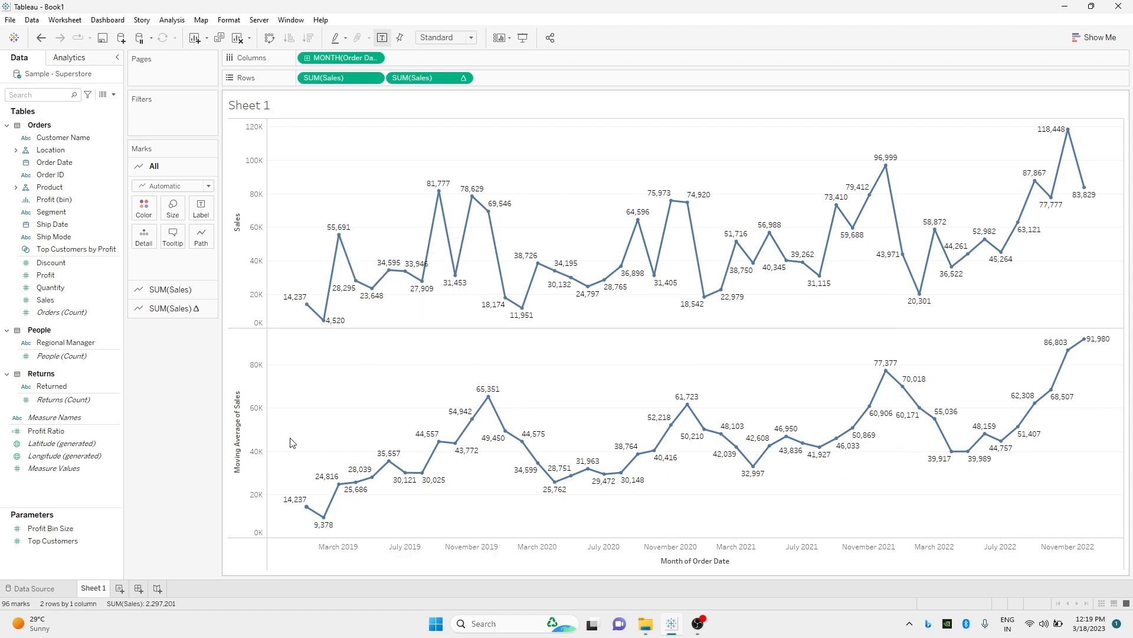
mouse_move(327, 324)
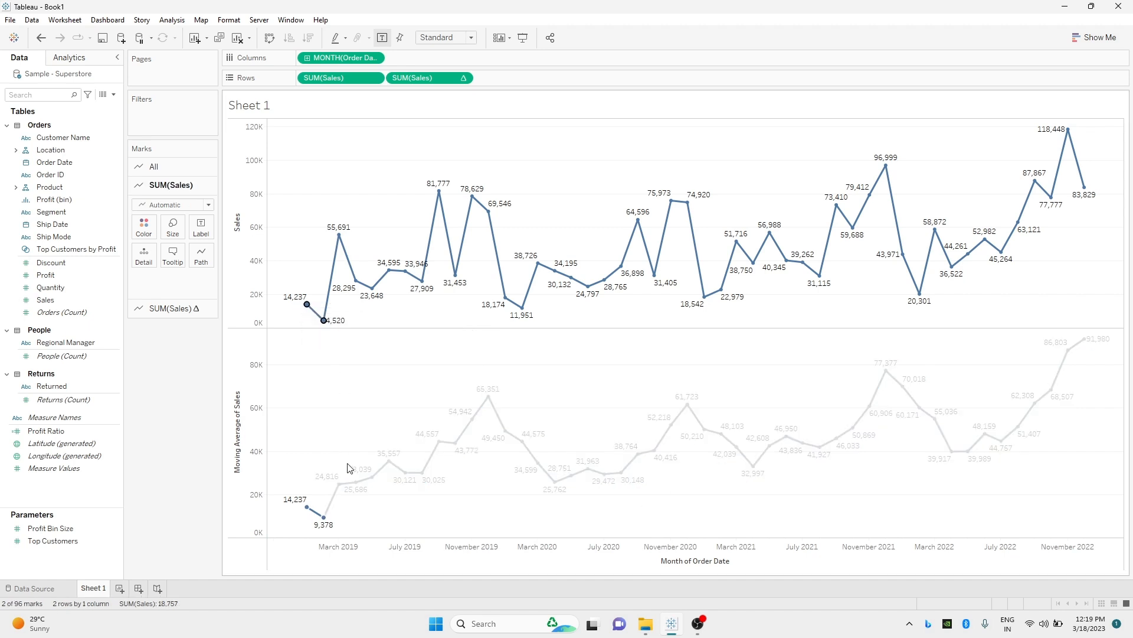
mouse_move(157, 612)
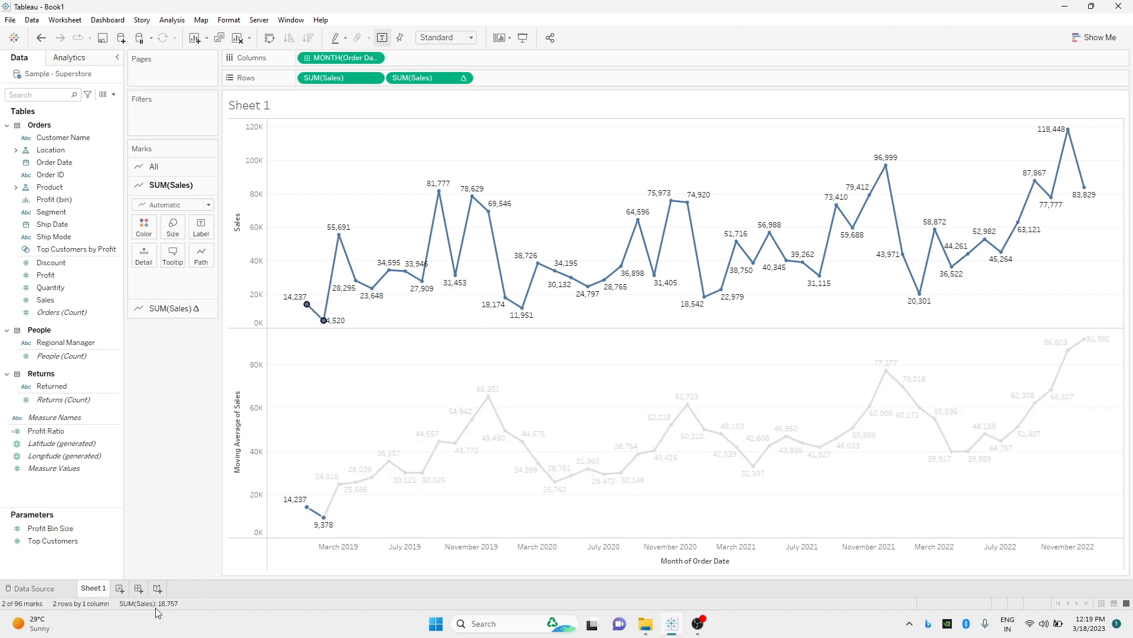
mouse_move(213, 611)
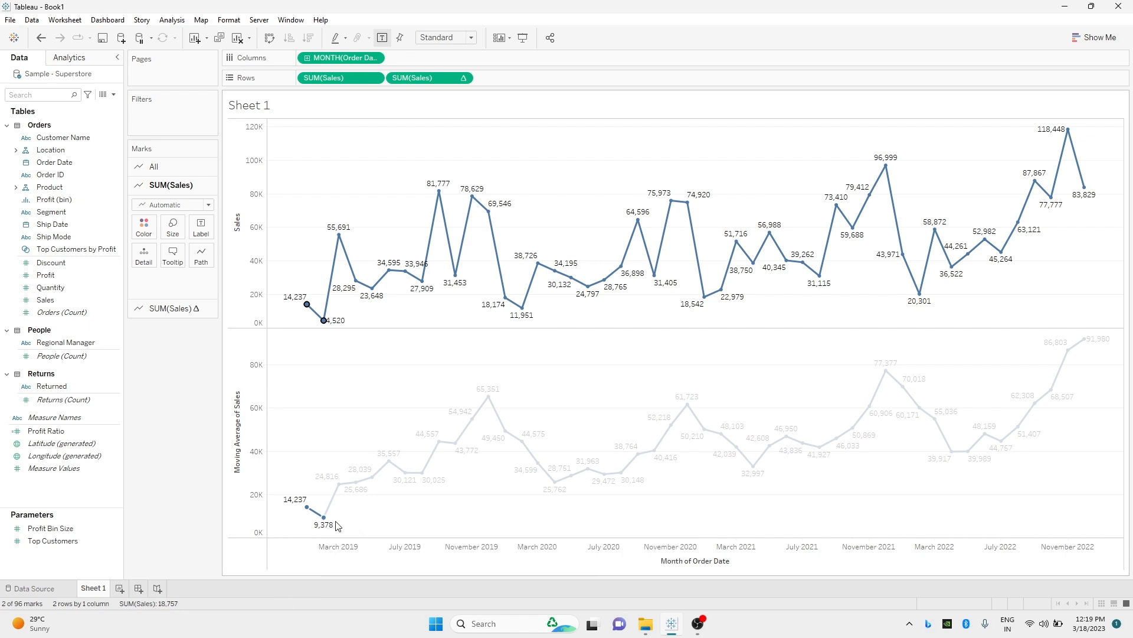
mouse_move(337, 243)
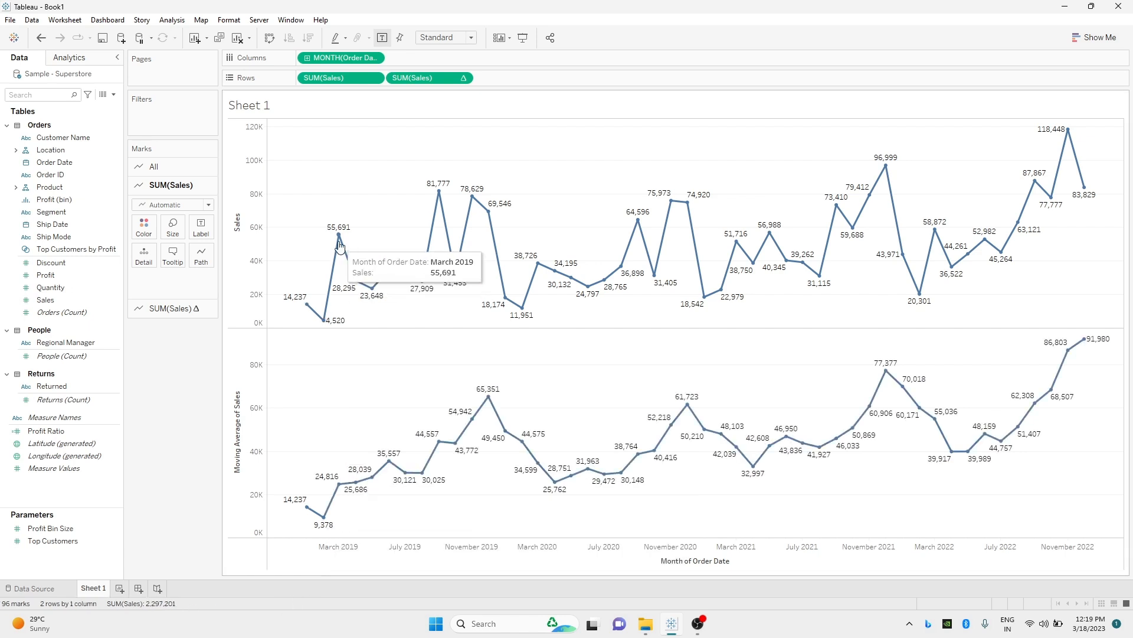
Select the January–March 2019 sales points to read their 74,448 total, then open Start
click(335, 320)
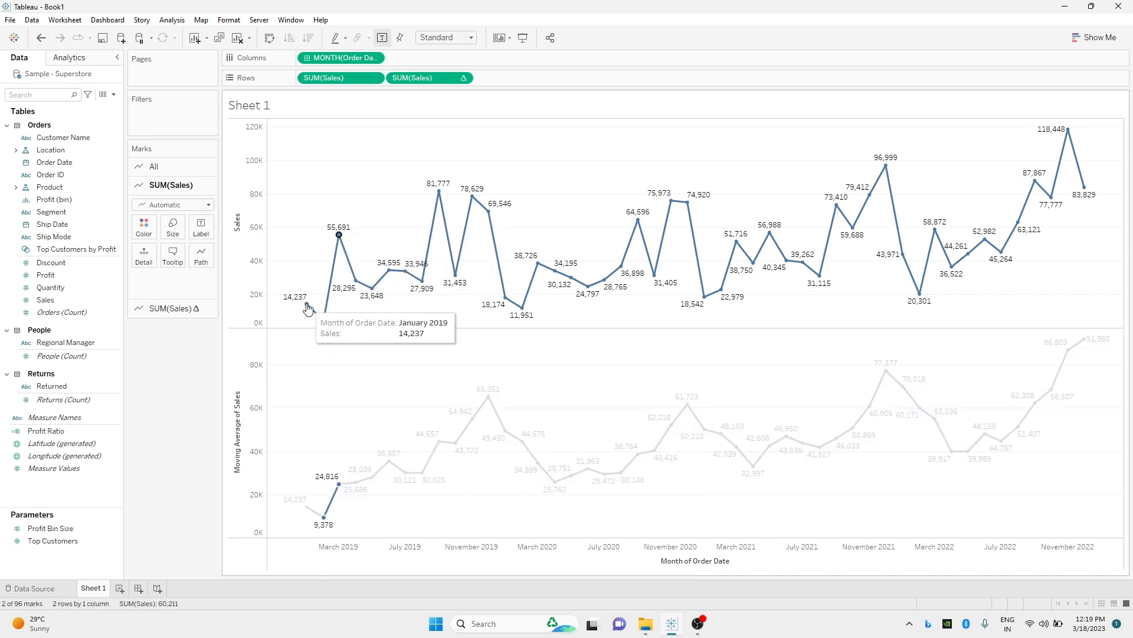
click(325, 320)
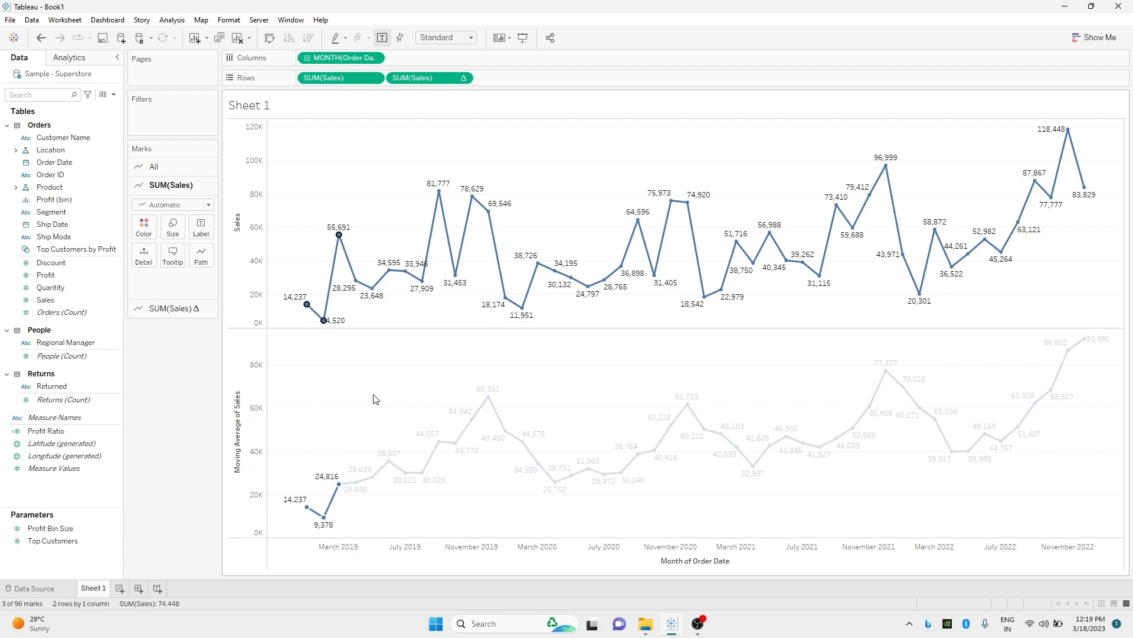
click(434, 624)
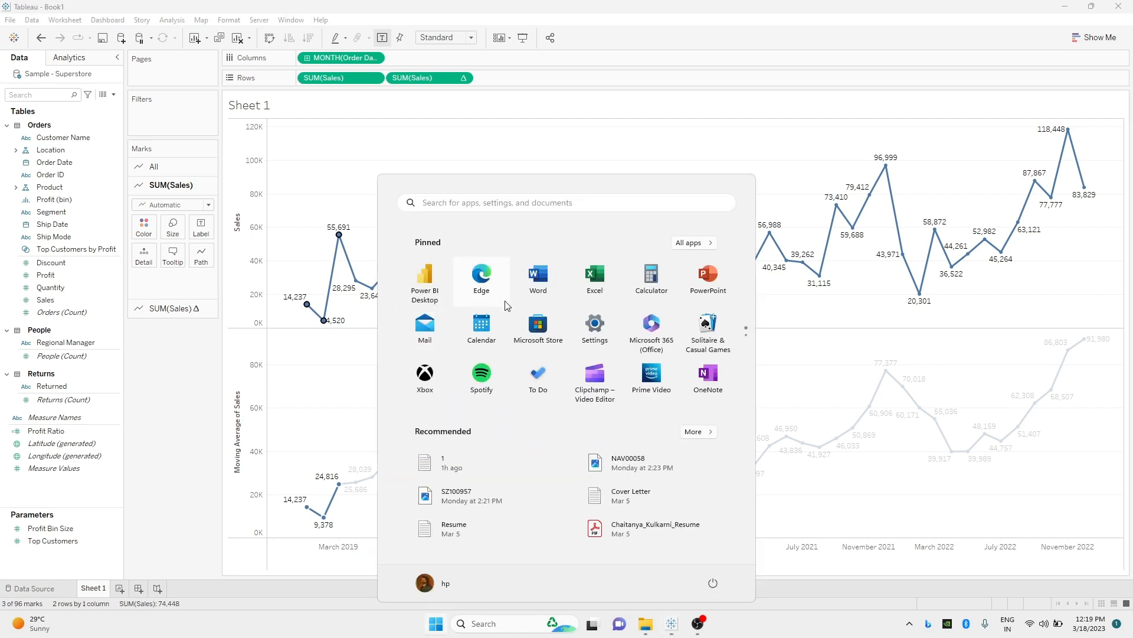
In Calculator, add 18,757 and 55,691 to get 74,448, then divide by 3 for 24,816
click(650, 276)
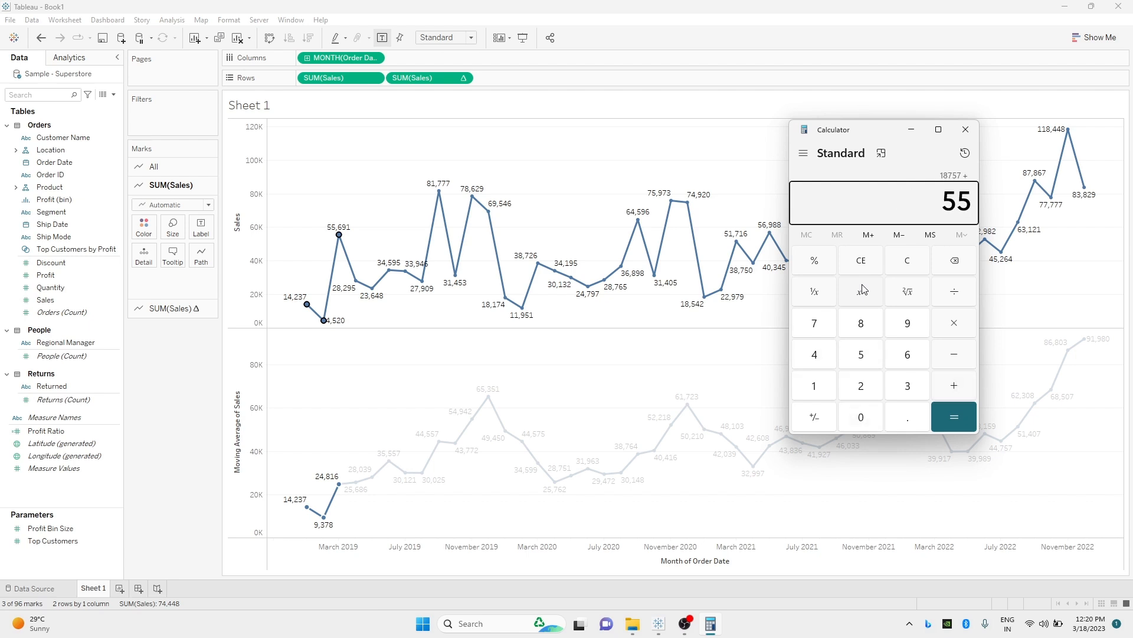
click(953, 415)
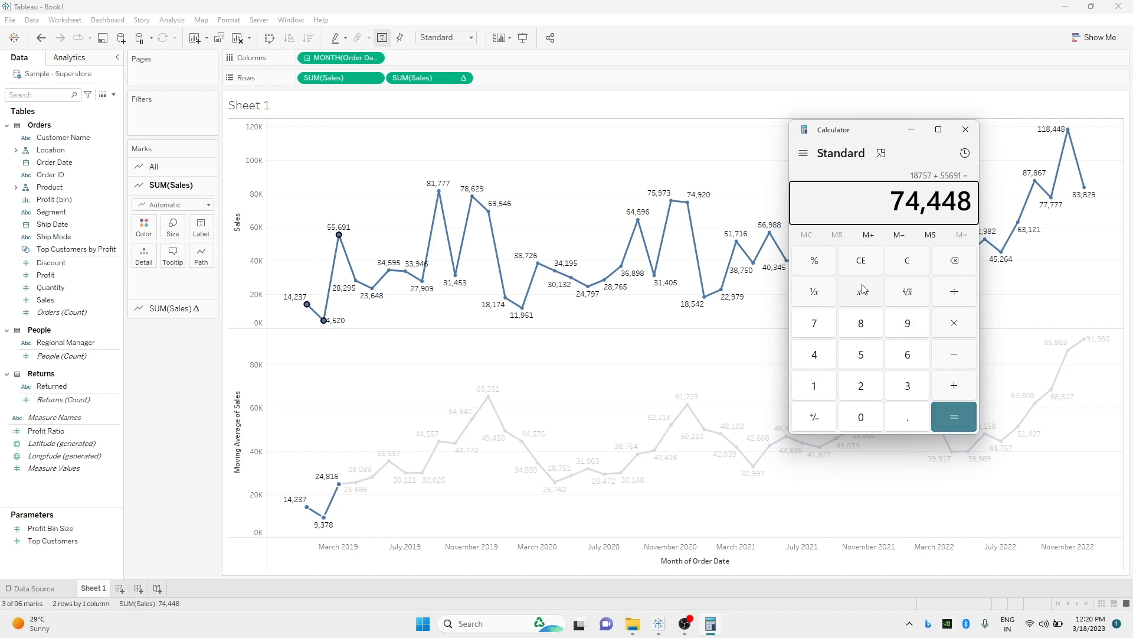
click(954, 416)
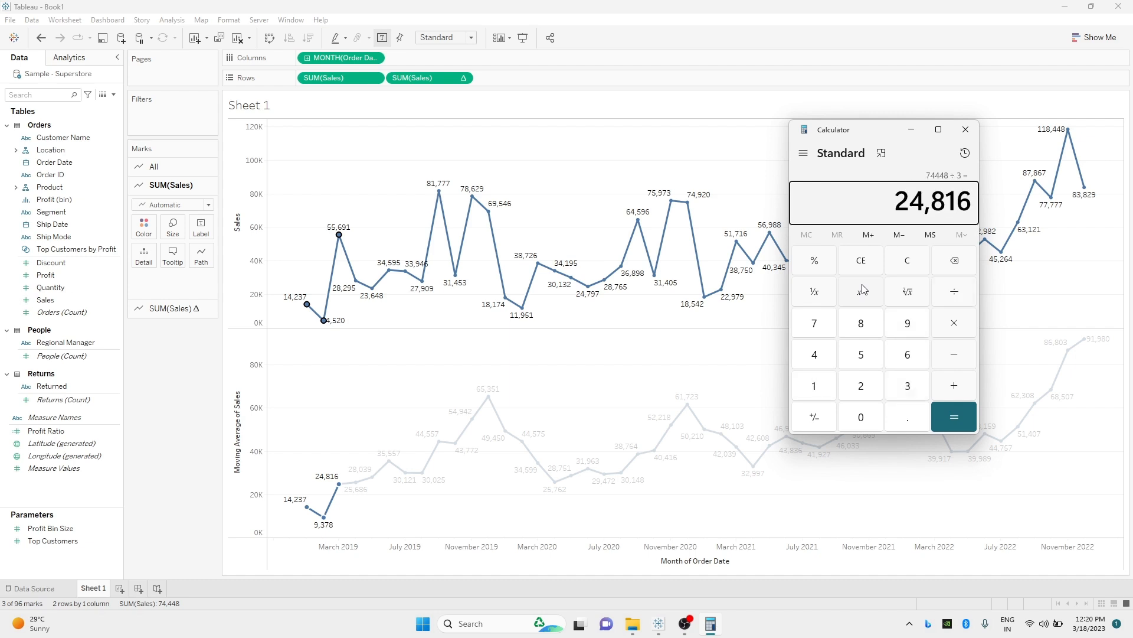
mouse_move(371, 462)
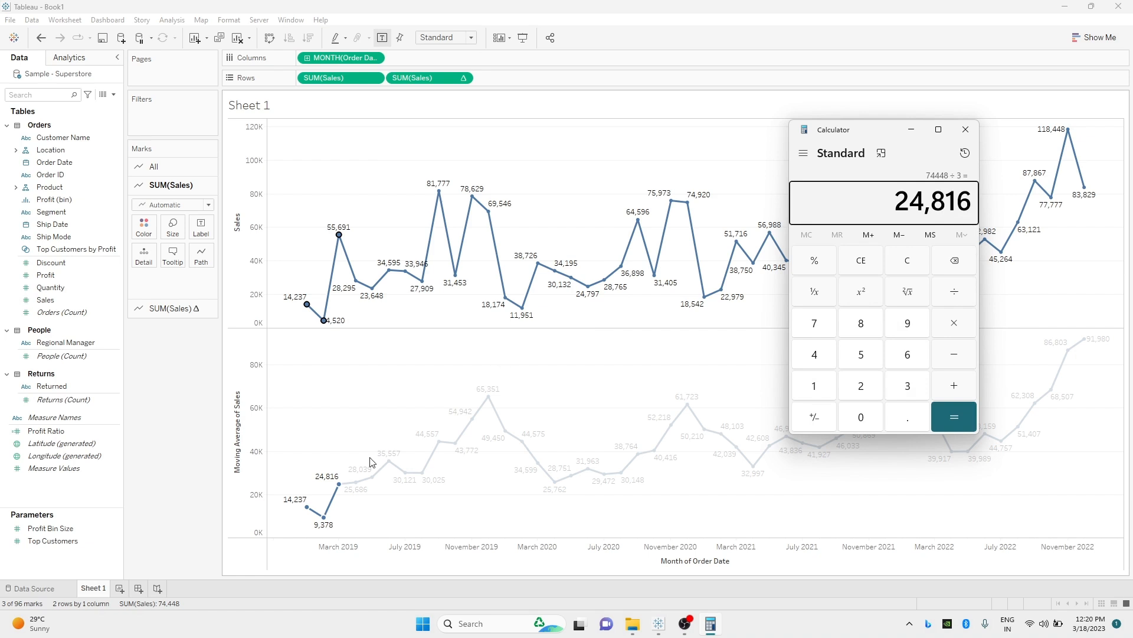
mouse_move(338, 486)
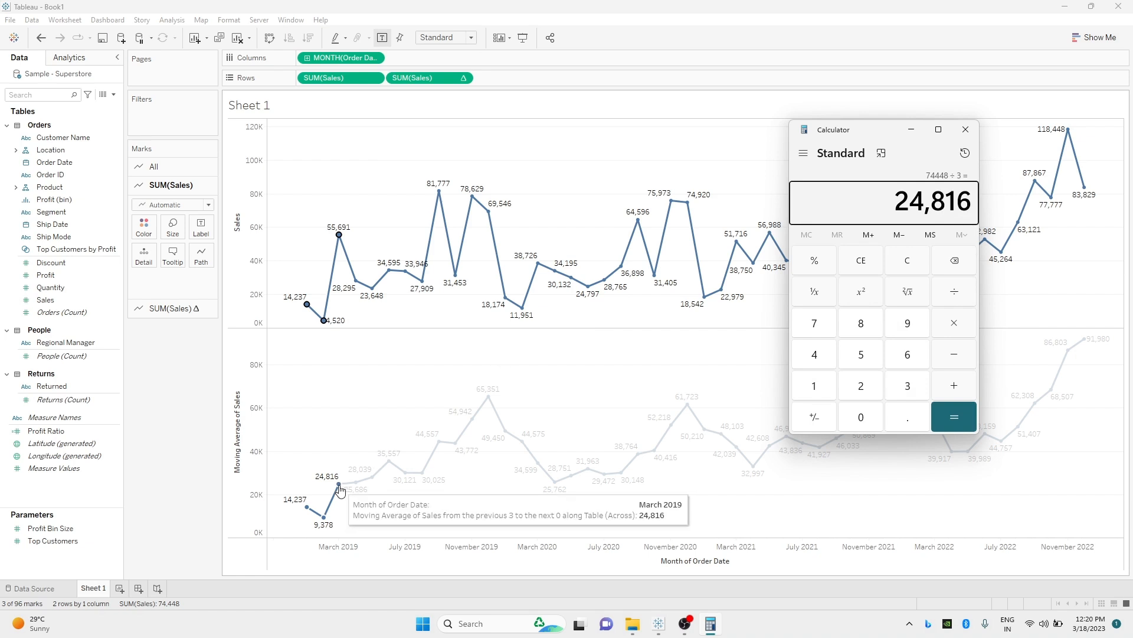
mouse_move(450, 389)
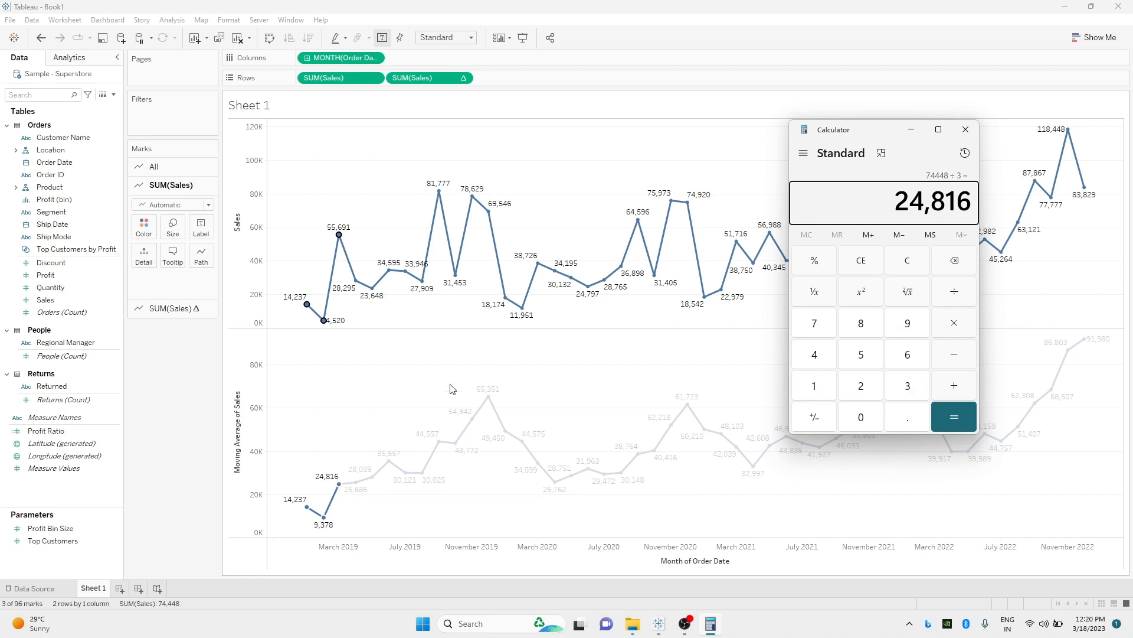